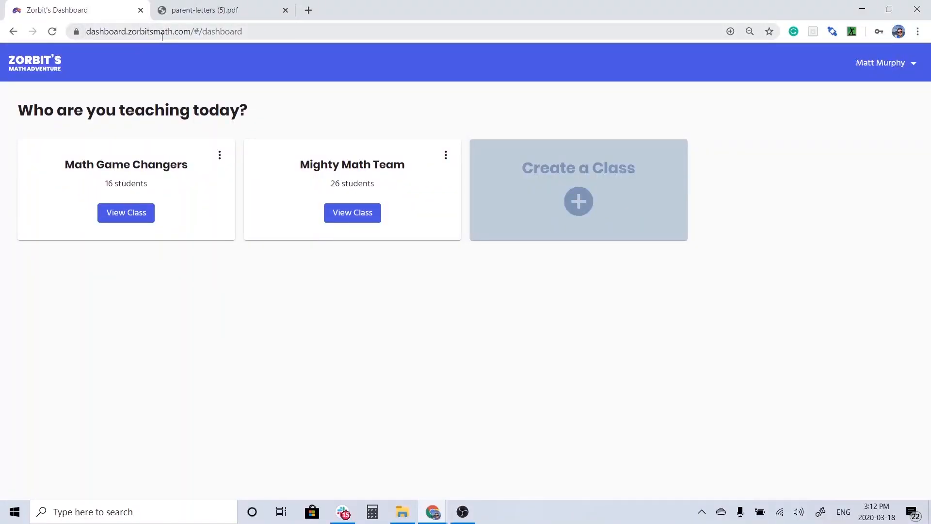
# - Create an English, Grade 1 class named 'Home Learning' for the school
pyautogui.click(579, 201)
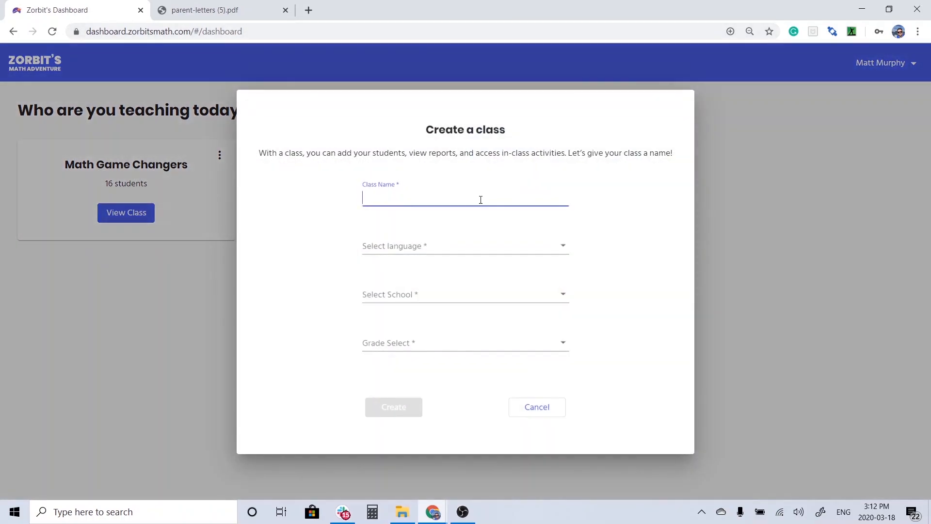
pyautogui.write('Home Learning')
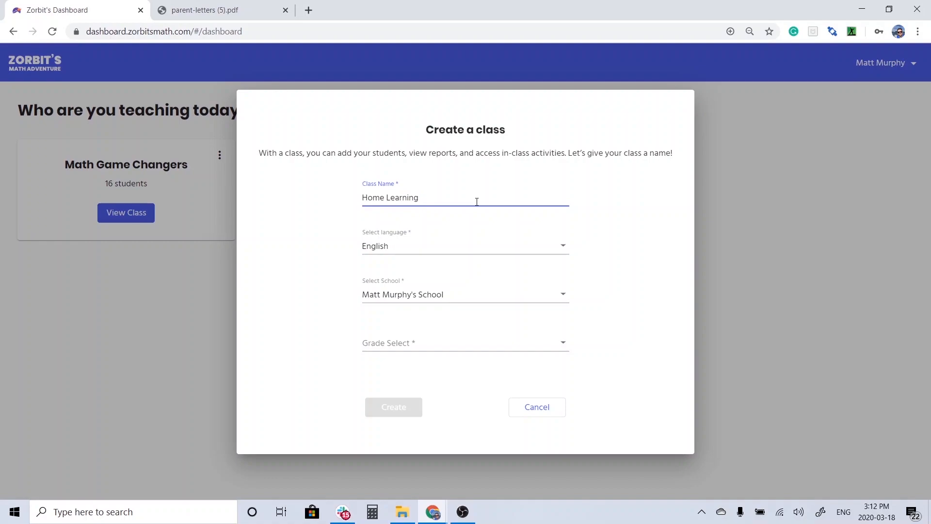
pyautogui.click(464, 343)
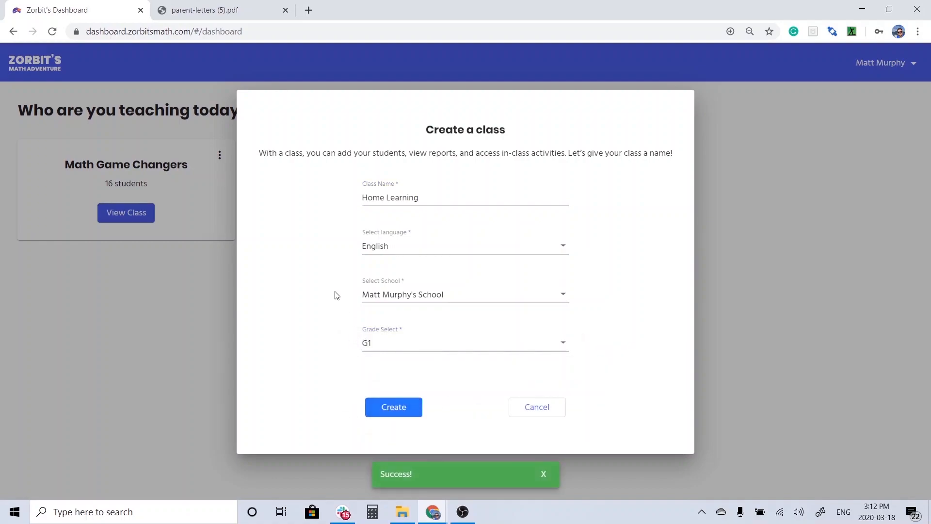
pyautogui.click(393, 407)
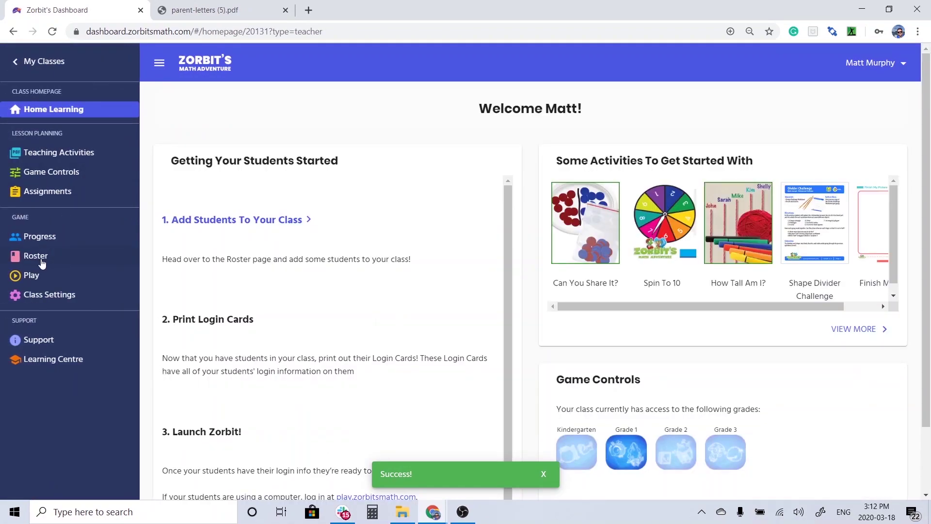
pyautogui.click(36, 255)
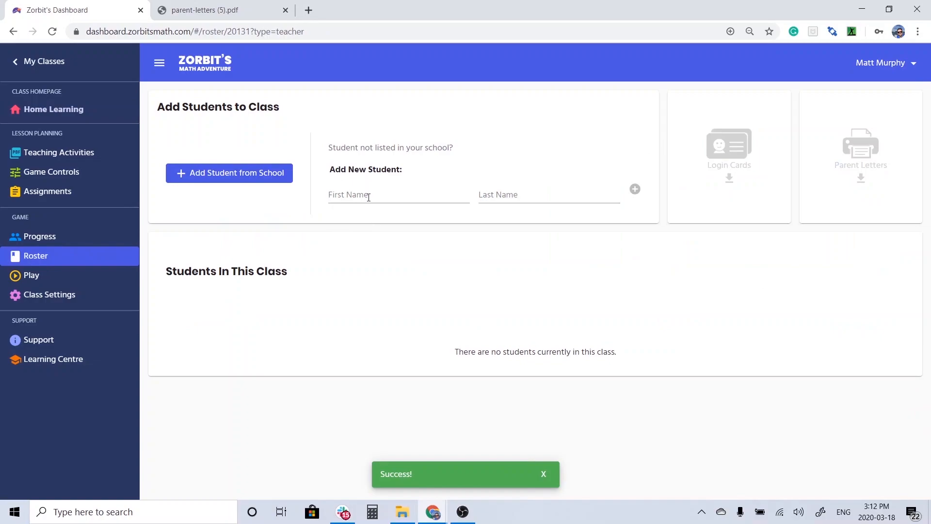
pyautogui.write('Teagn')
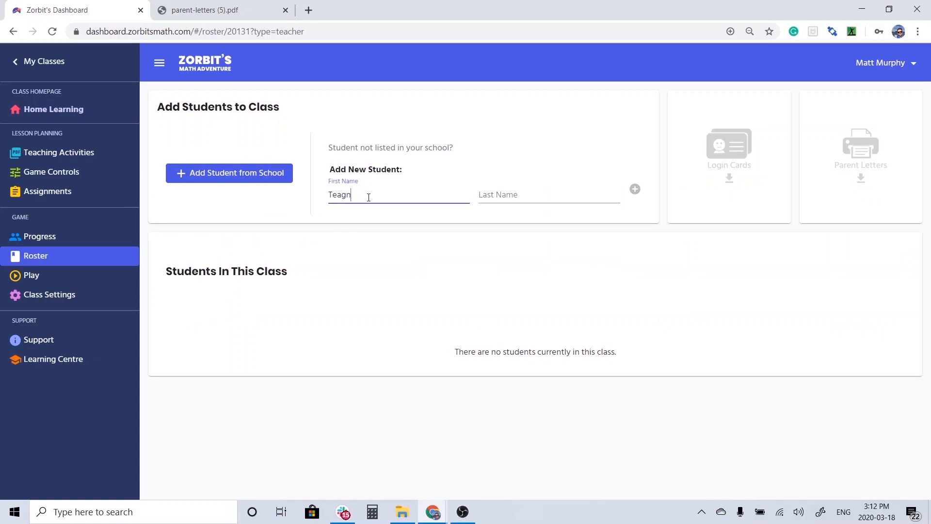
pyautogui.write('M')
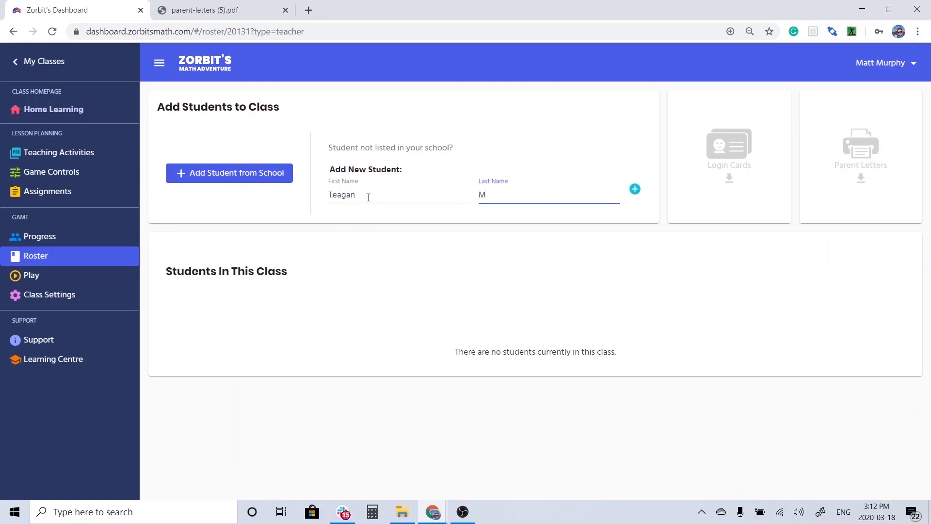
pyautogui.click(635, 189)
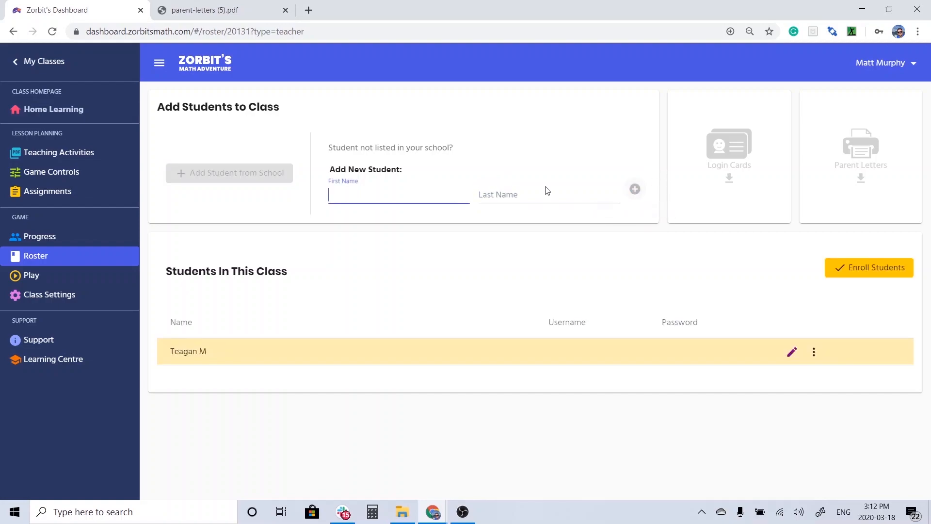
pyautogui.write('Taylor')
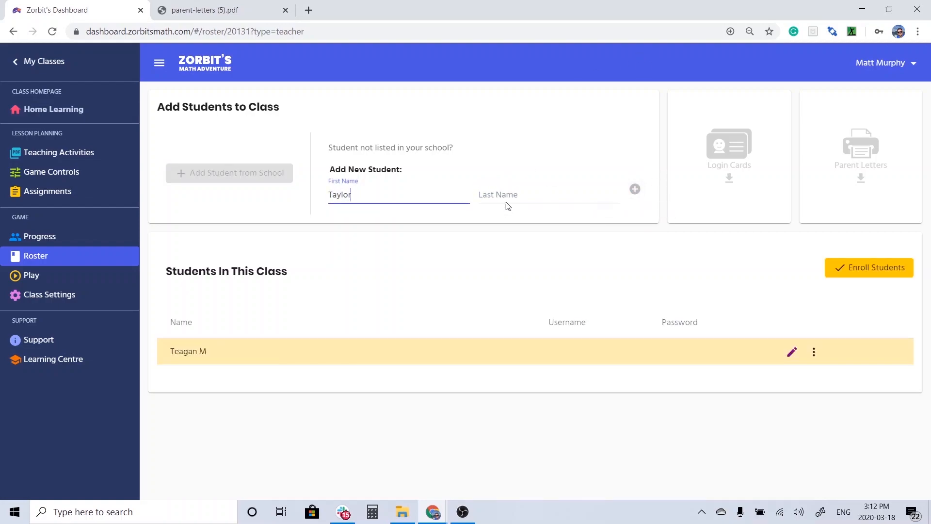
pyautogui.write('m')
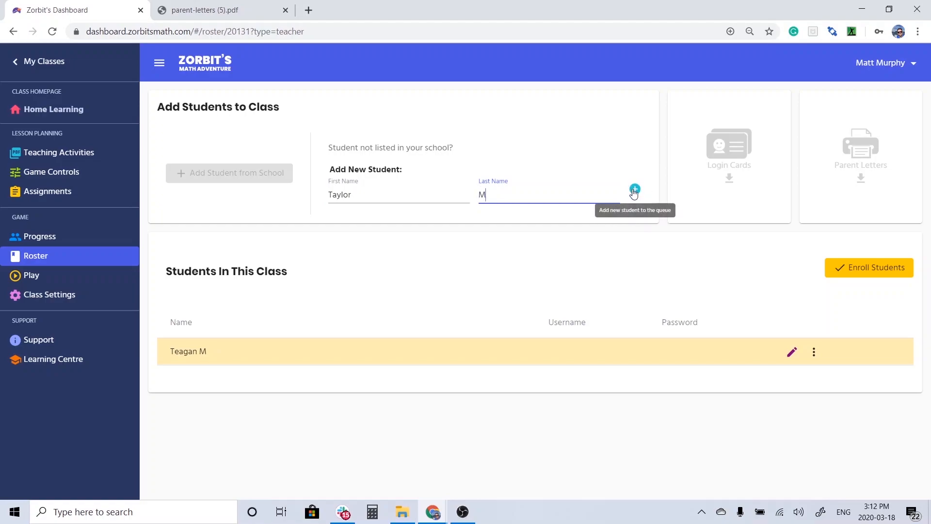
pyautogui.click(635, 189)
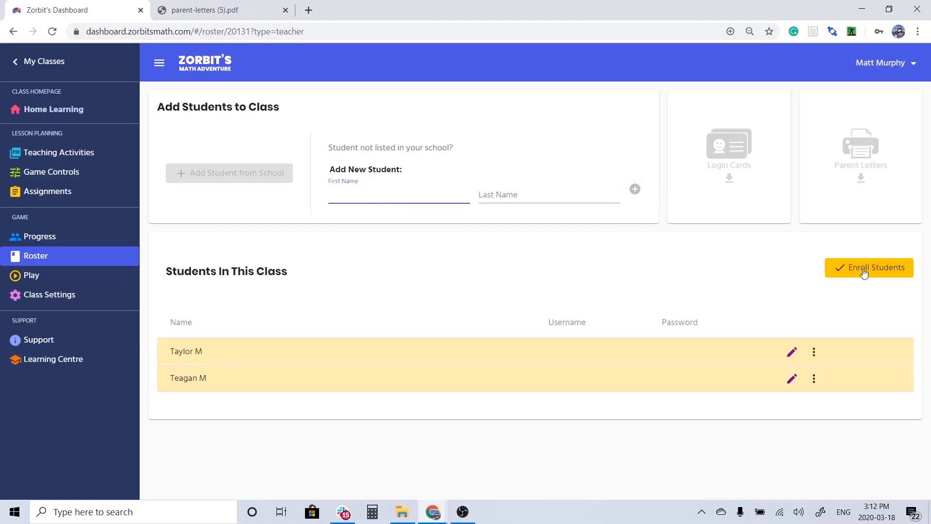
pyautogui.click(869, 267)
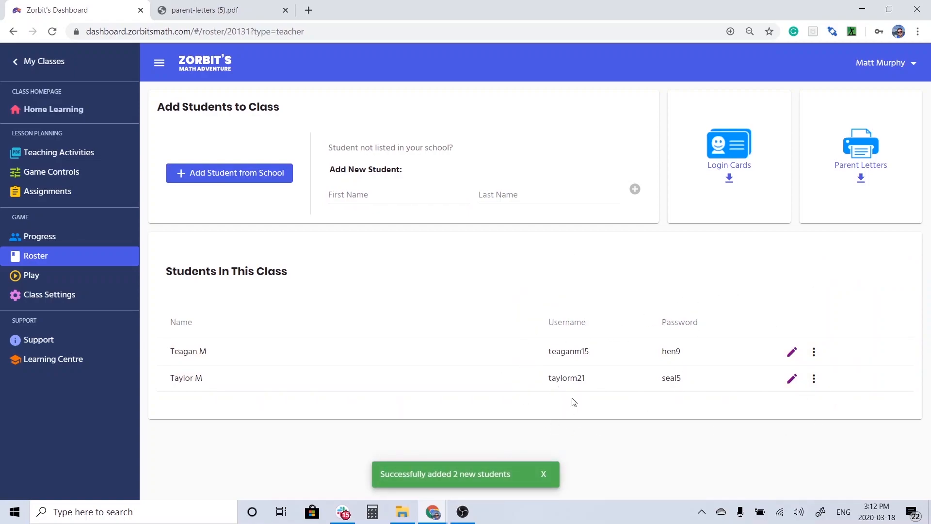
pyautogui.moveTo(580, 402)
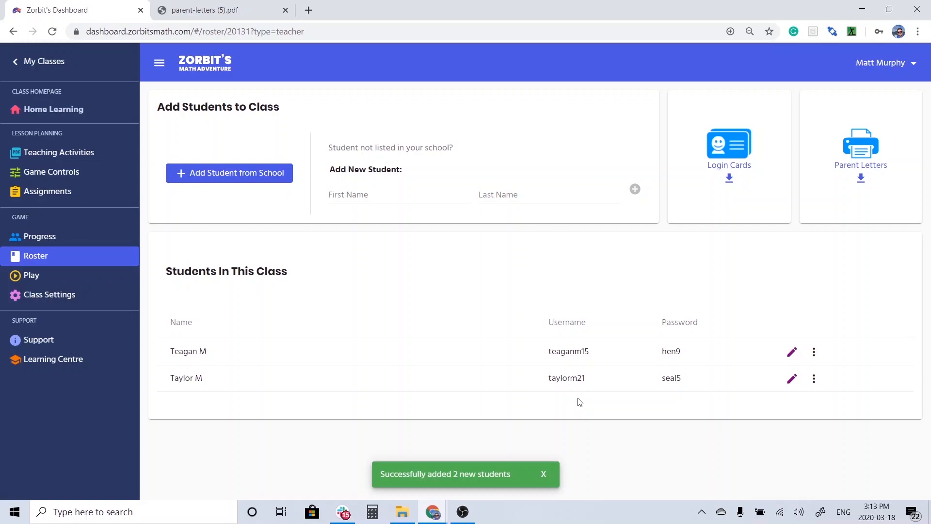
pyautogui.moveTo(854, 173)
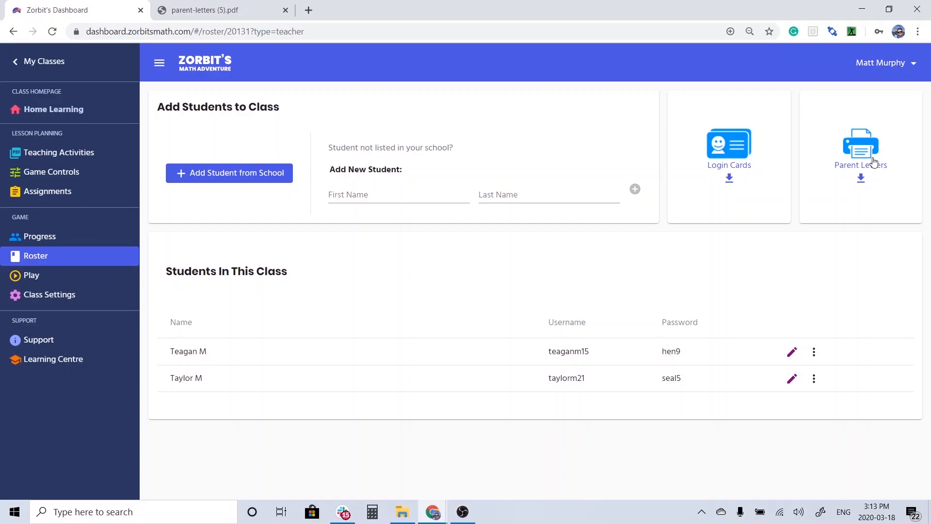
pyautogui.moveTo(607, 331)
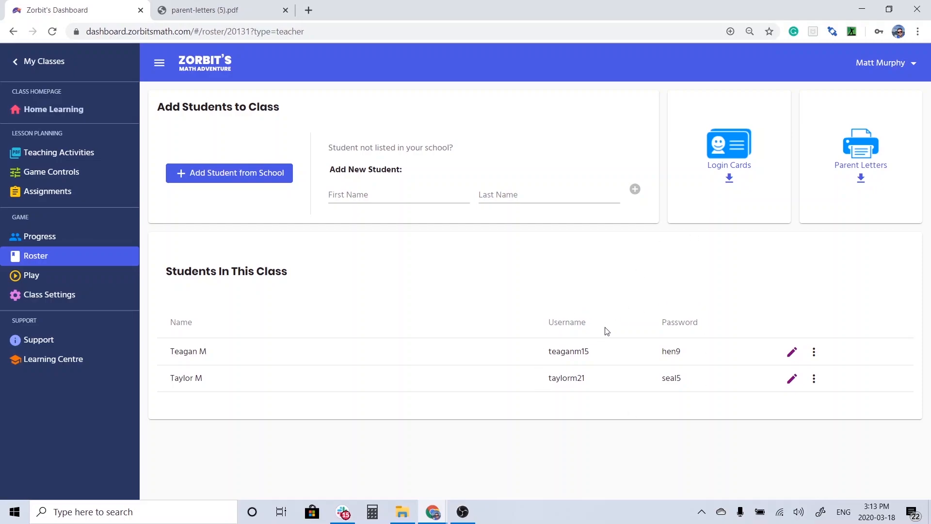
pyautogui.moveTo(814, 351)
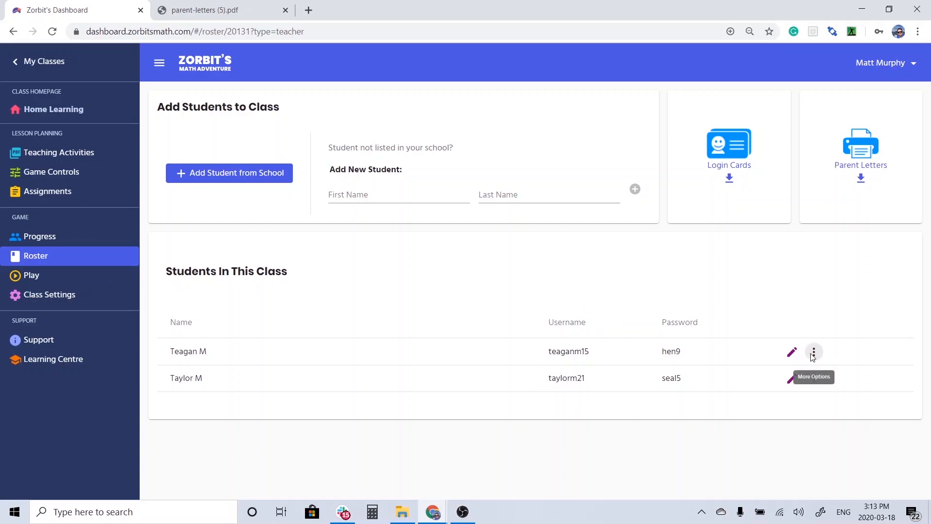
pyautogui.click(814, 351)
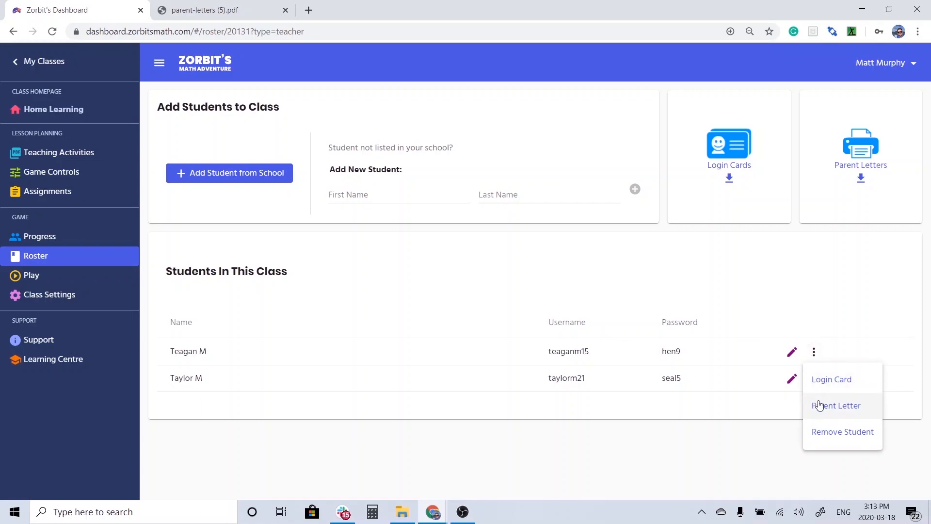
pyautogui.moveTo(820, 407)
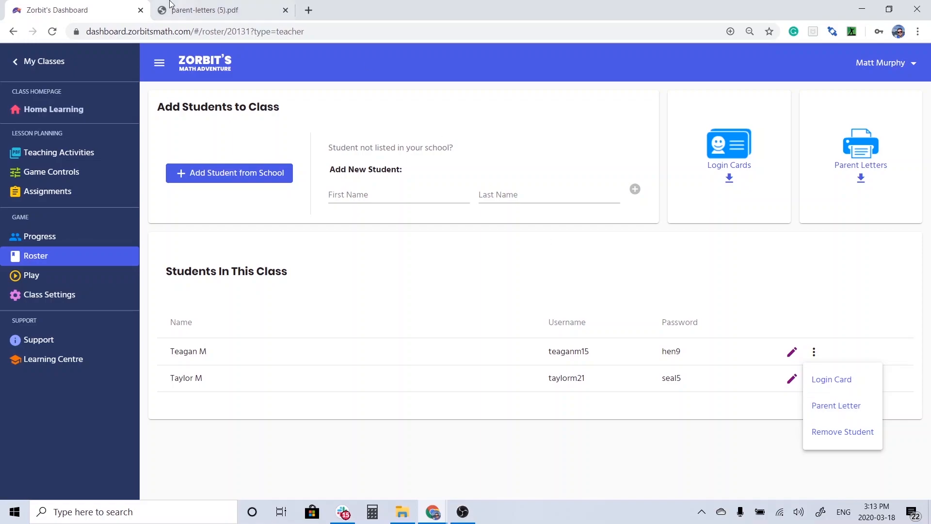
pyautogui.click(836, 406)
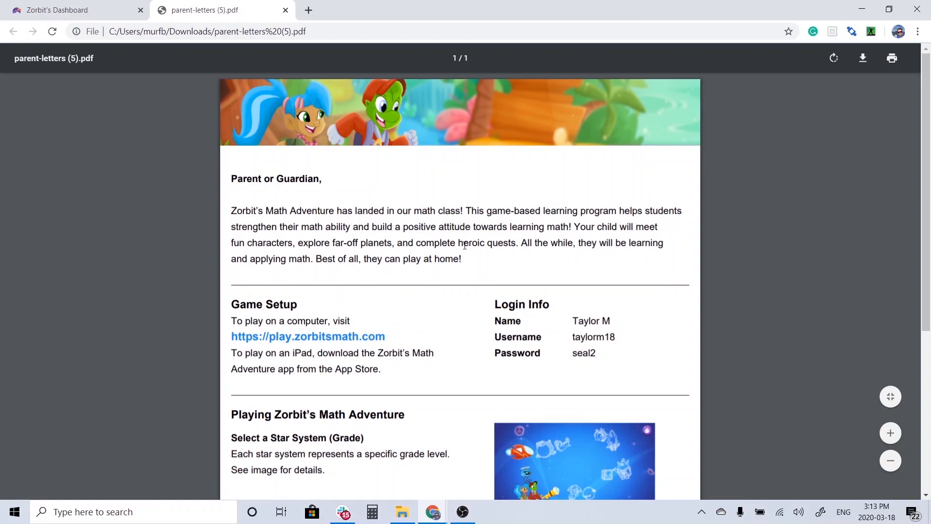
pyautogui.scroll(-3)
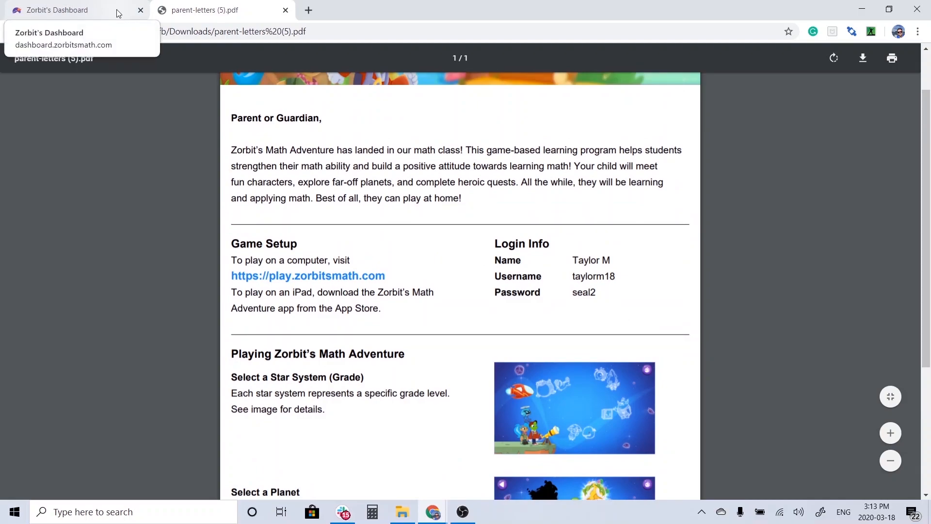
pyautogui.click(59, 10)
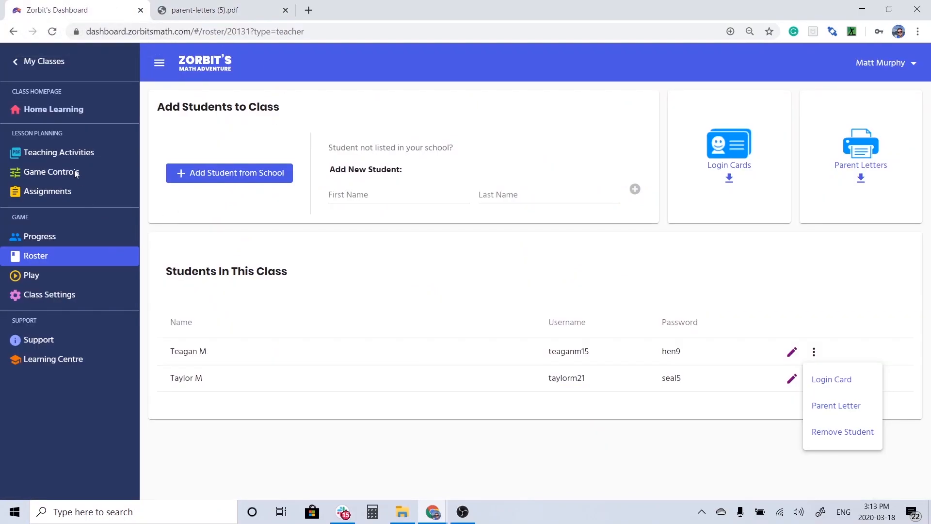
pyautogui.moveTo(23, 159)
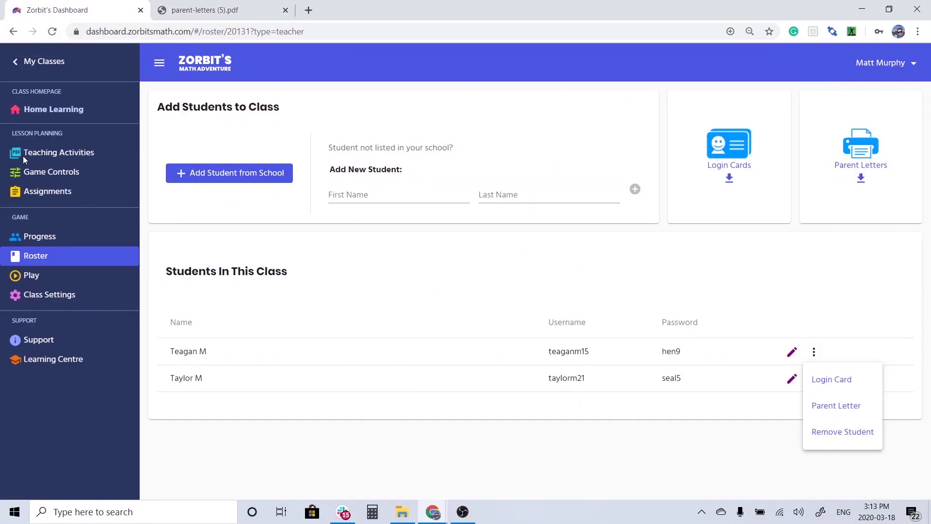
pyautogui.moveTo(32, 176)
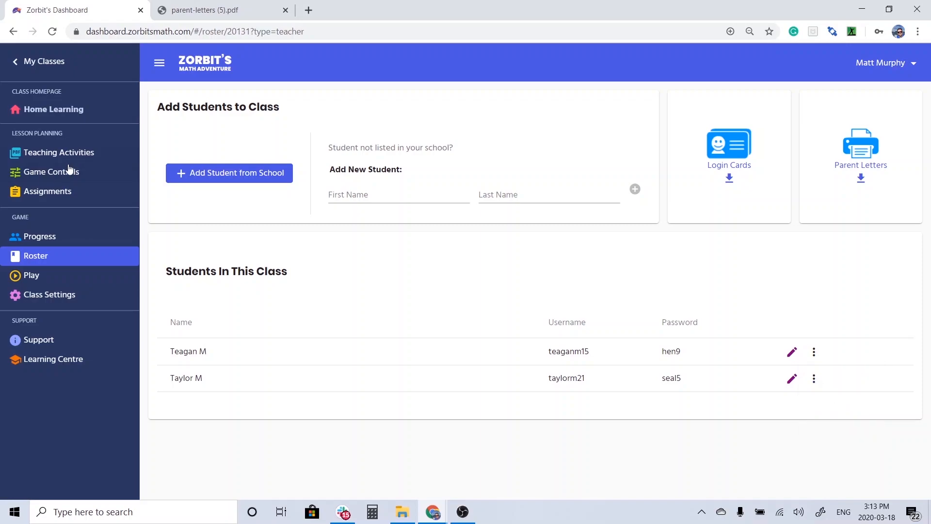
# - In Game Controls, browse Kindergarten and higher-grade planets, then return to Grade 1
pyautogui.click(51, 171)
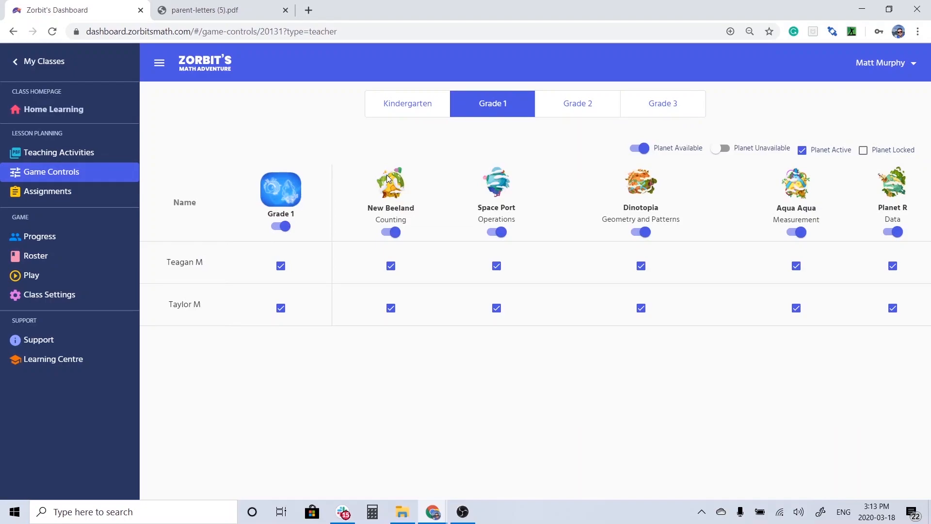
pyautogui.moveTo(419, 108)
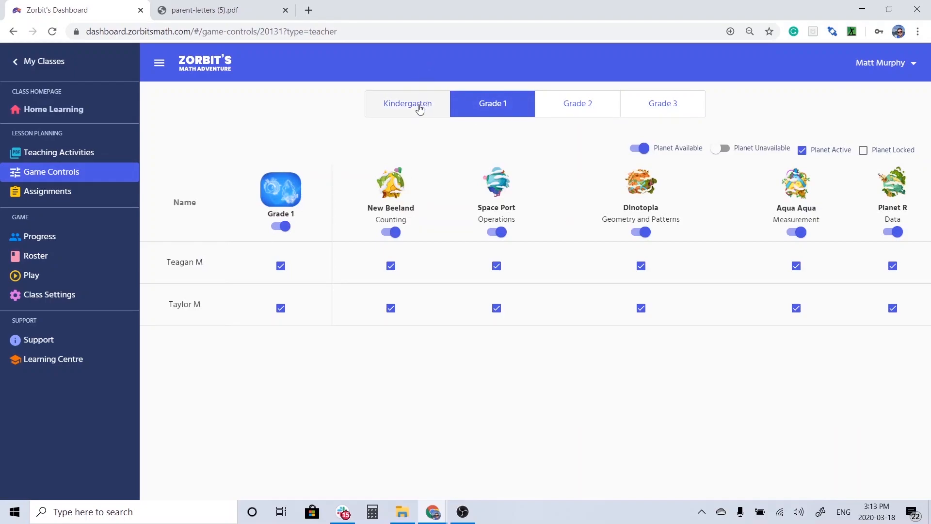
pyautogui.click(408, 103)
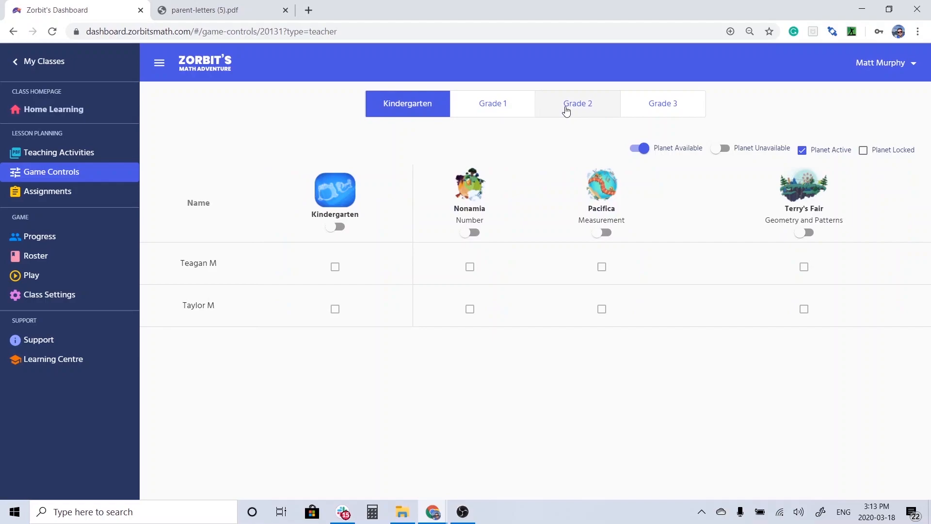
pyautogui.click(663, 103)
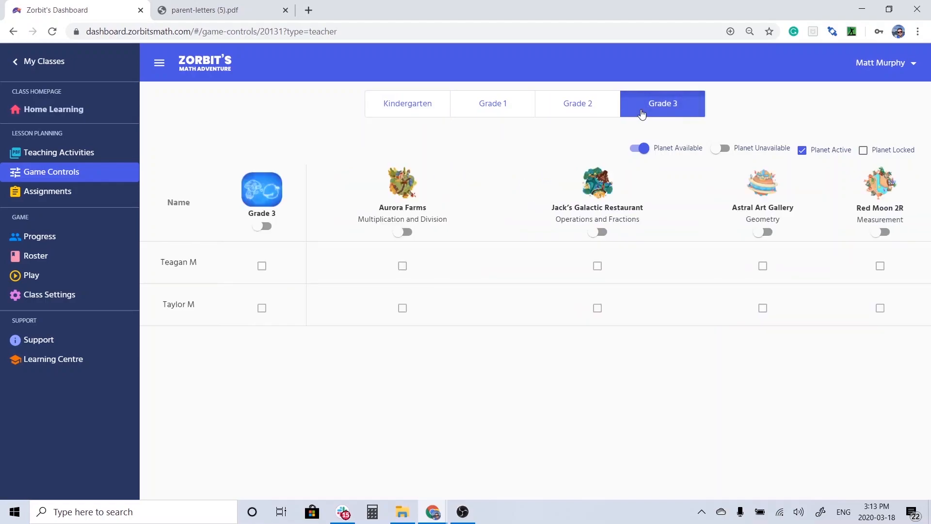
pyautogui.click(492, 103)
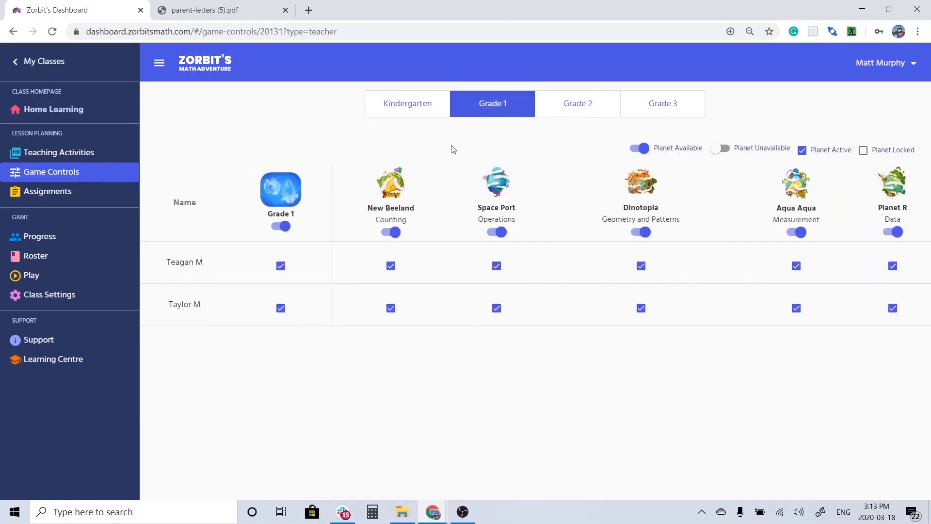
pyautogui.click(390, 232)
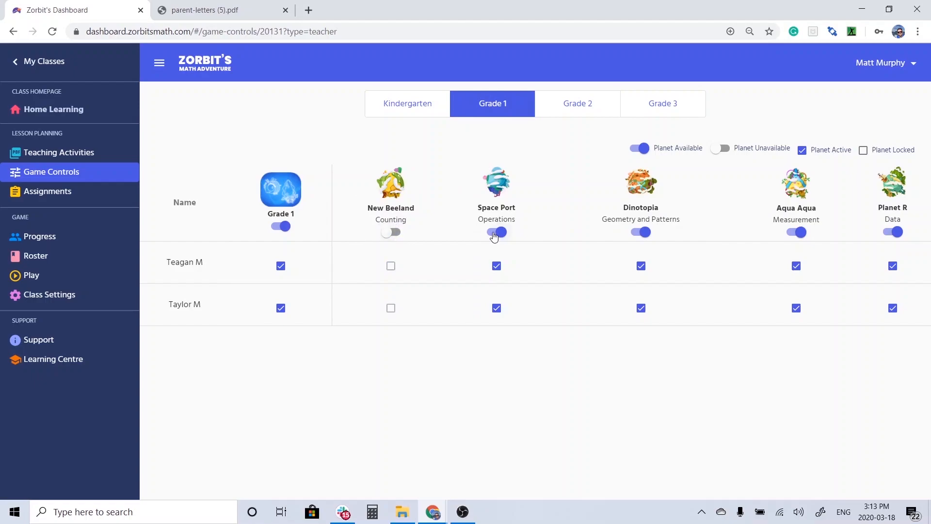
pyautogui.click(496, 231)
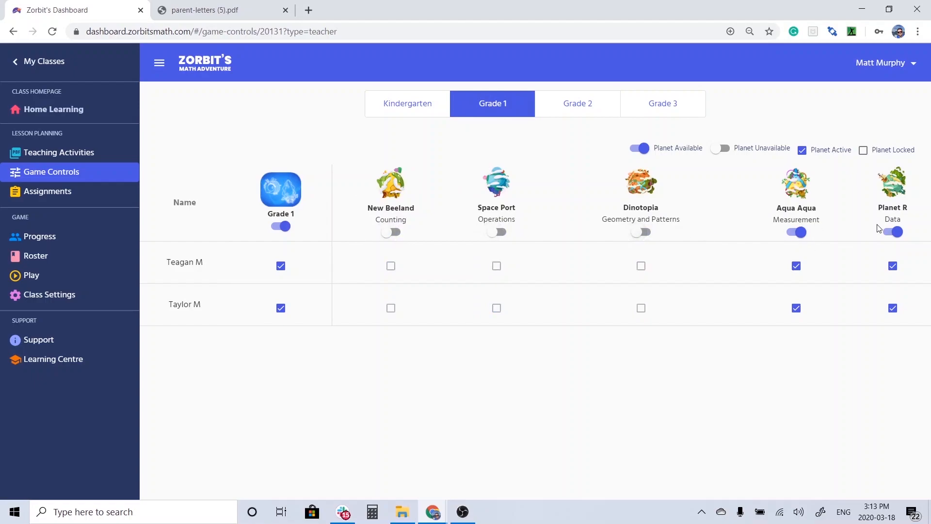
pyautogui.click(893, 231)
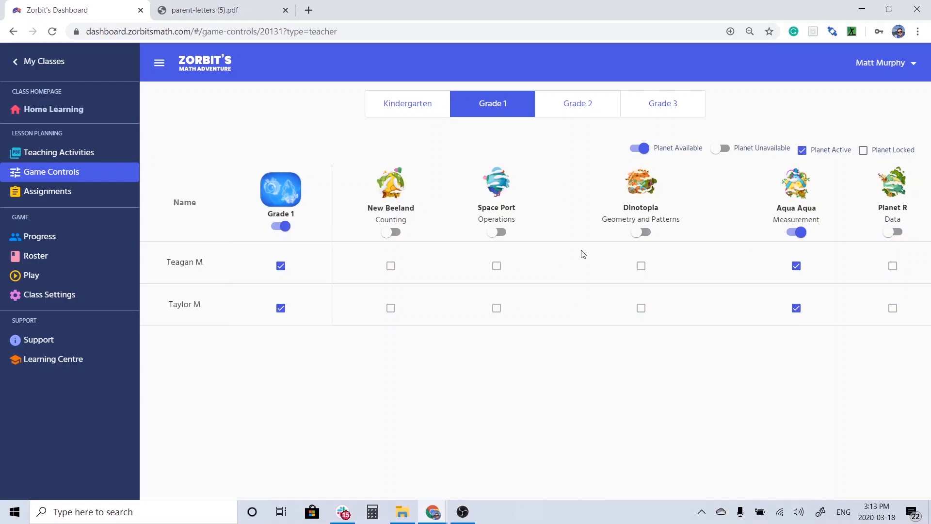
pyautogui.click(497, 232)
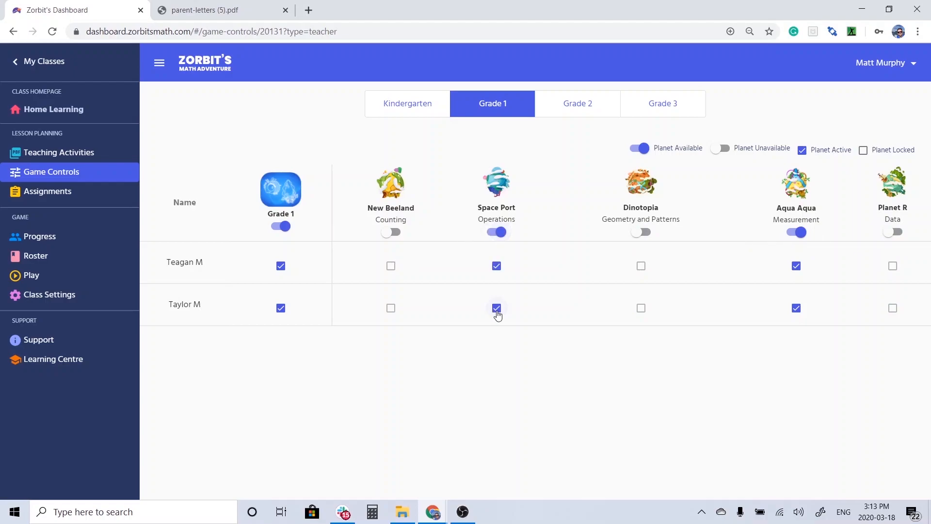
pyautogui.click(496, 308)
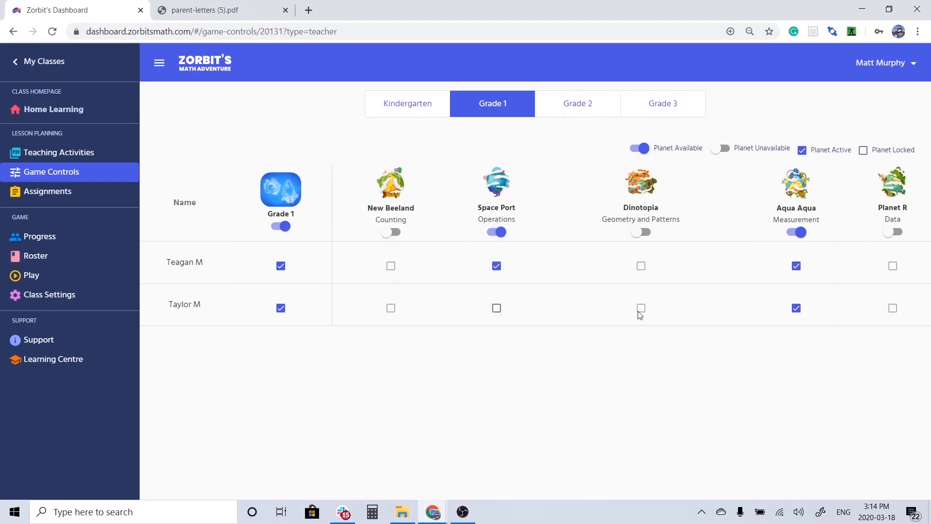
pyautogui.moveTo(85, 153)
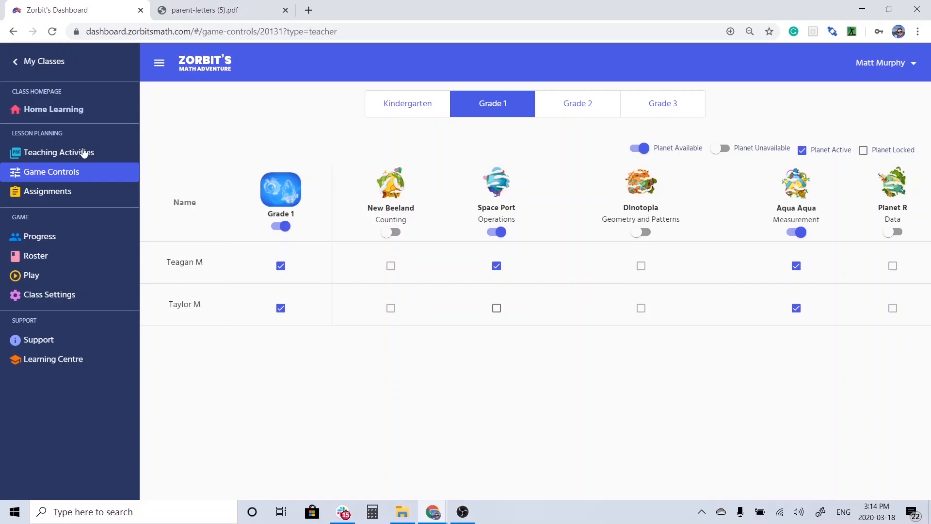
pyautogui.moveTo(68, 196)
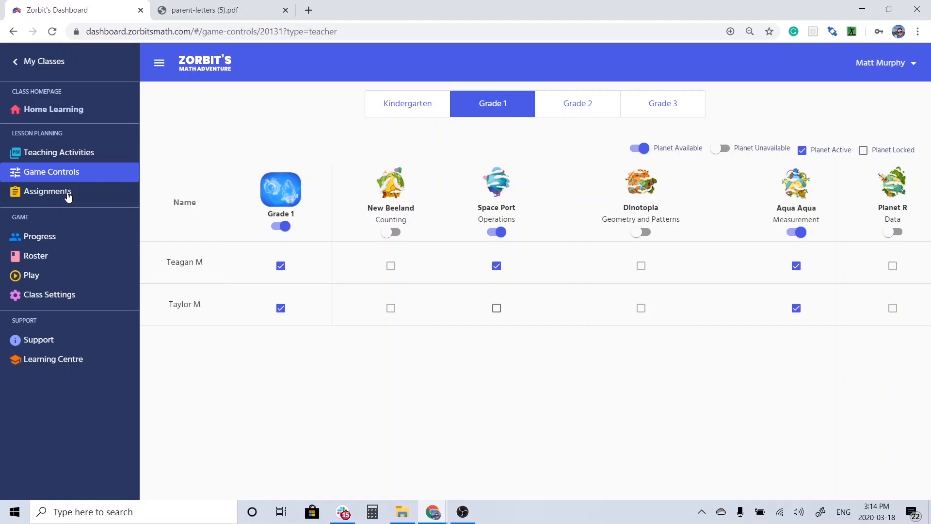
# - Name a new Grade 1 Aqua Aqua assignment 'Measuring Length'
pyautogui.click(47, 191)
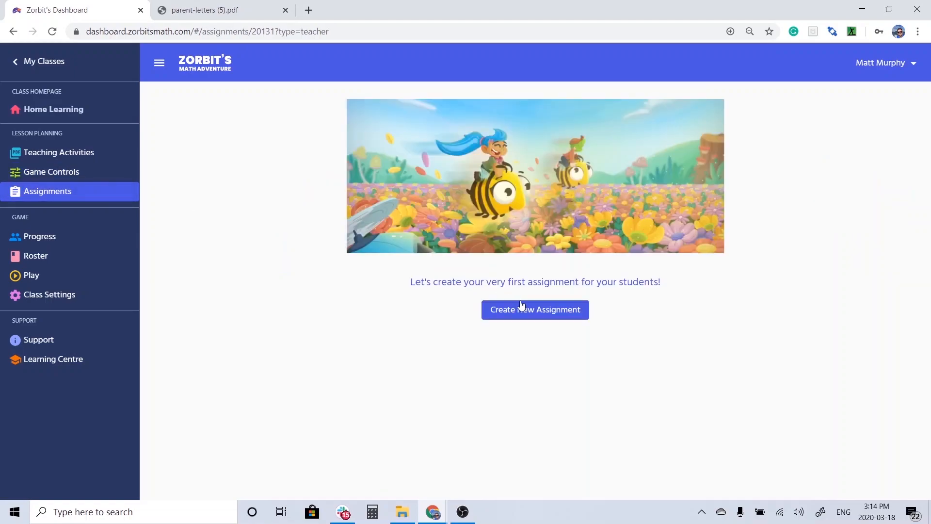
pyautogui.click(535, 310)
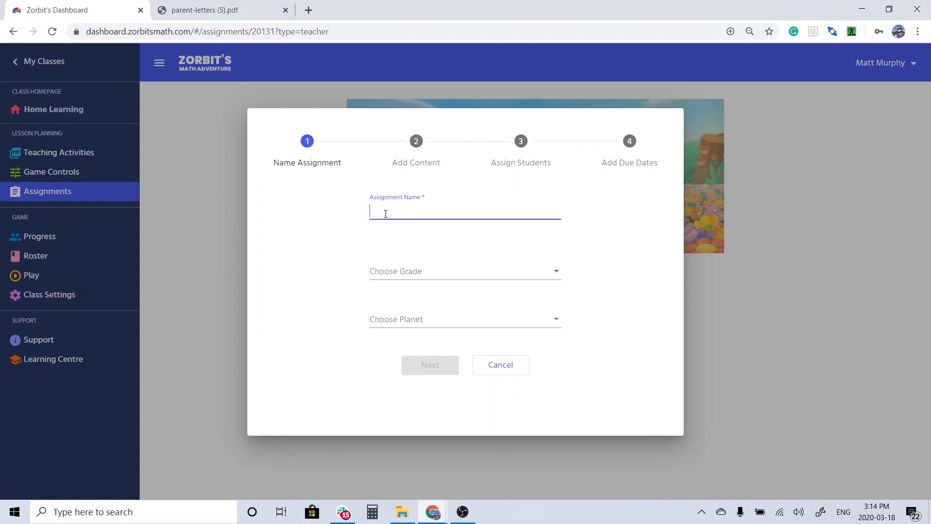
pyautogui.write('Measuring Len')
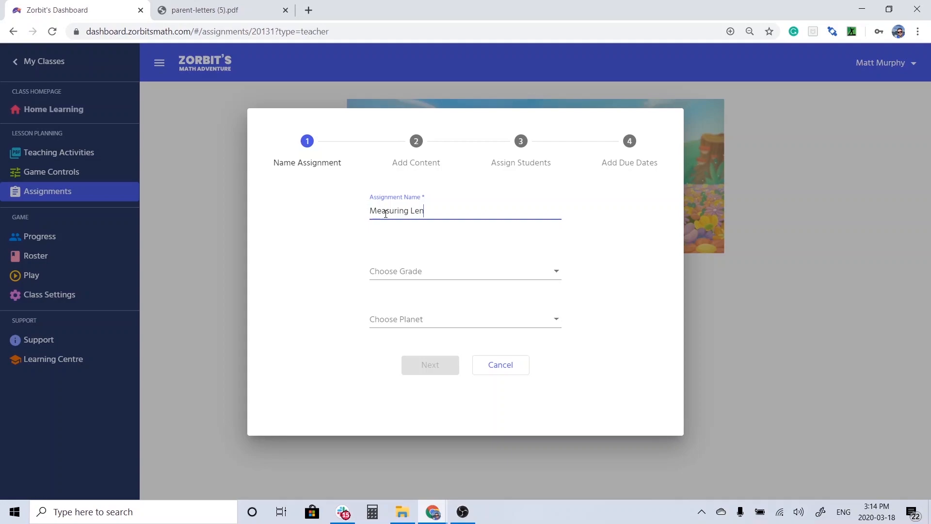
pyautogui.write('gth')
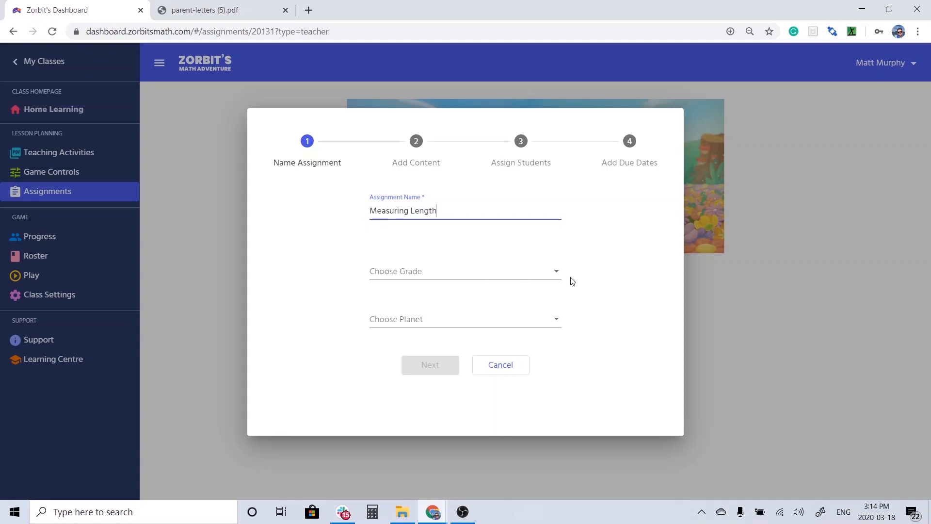
pyautogui.click(464, 271)
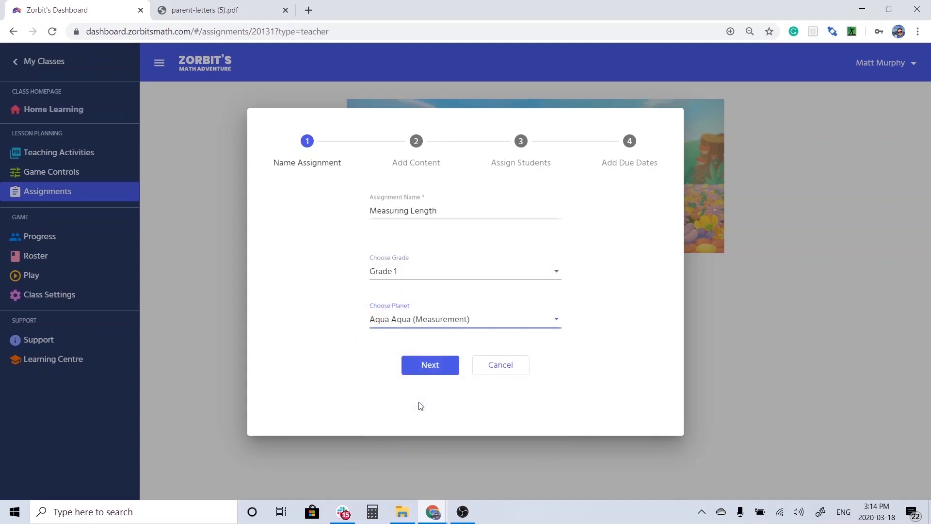
pyautogui.click(430, 365)
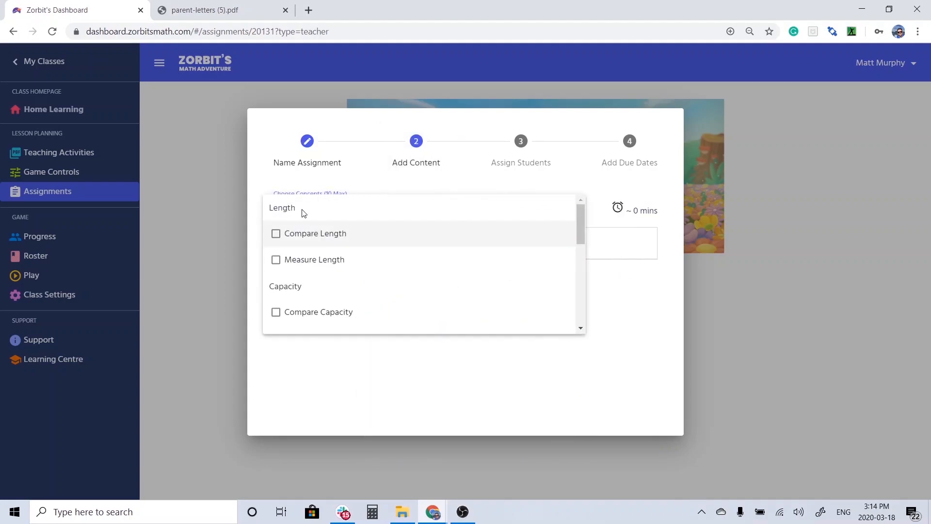
# - Choose Compare Length at 3 levels and Measure Length as assignment concepts
pyautogui.scroll(-3)
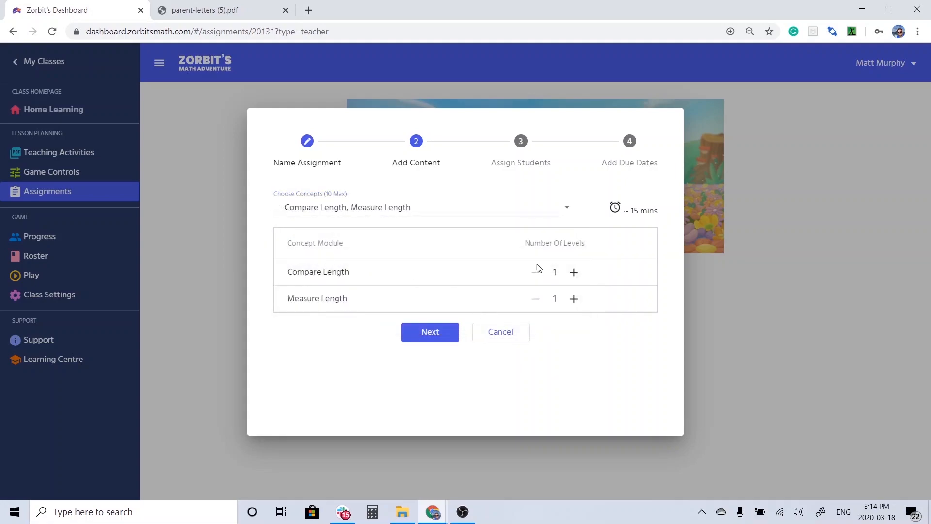
pyautogui.click(574, 272)
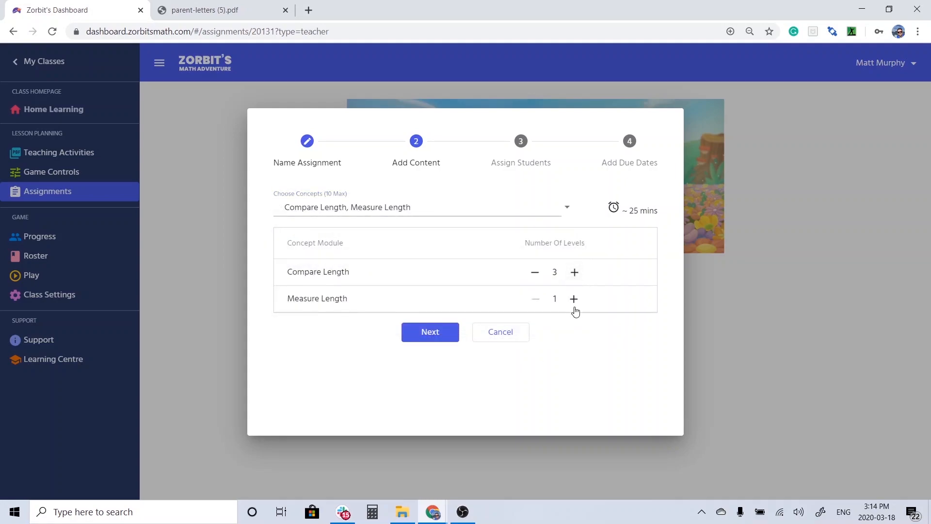
pyautogui.click(430, 331)
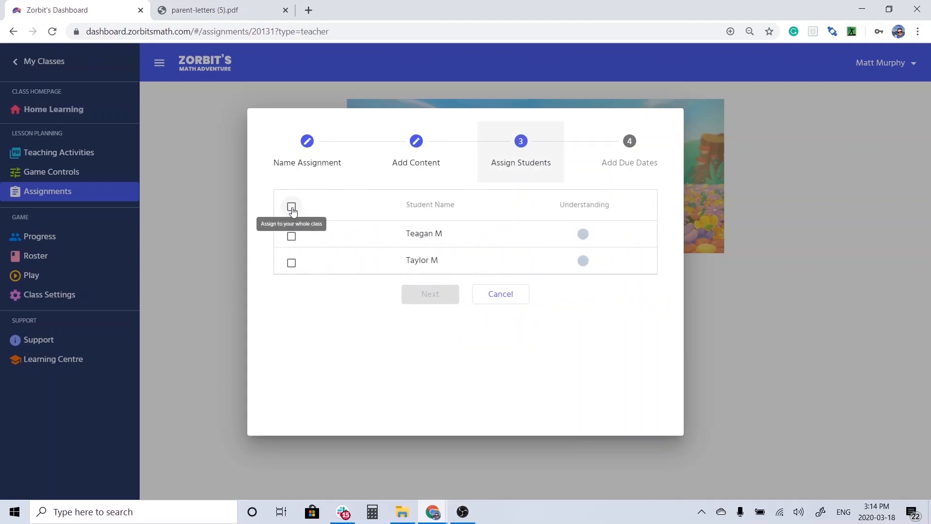
# - Assign Measuring Length to the whole class from Mar 18 to Mar 27
pyautogui.click(292, 206)
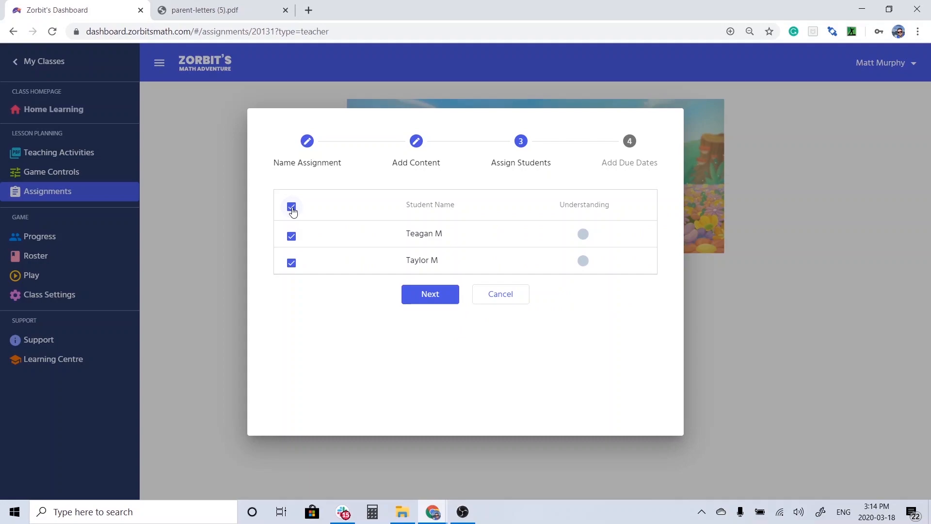
pyautogui.moveTo(430, 298)
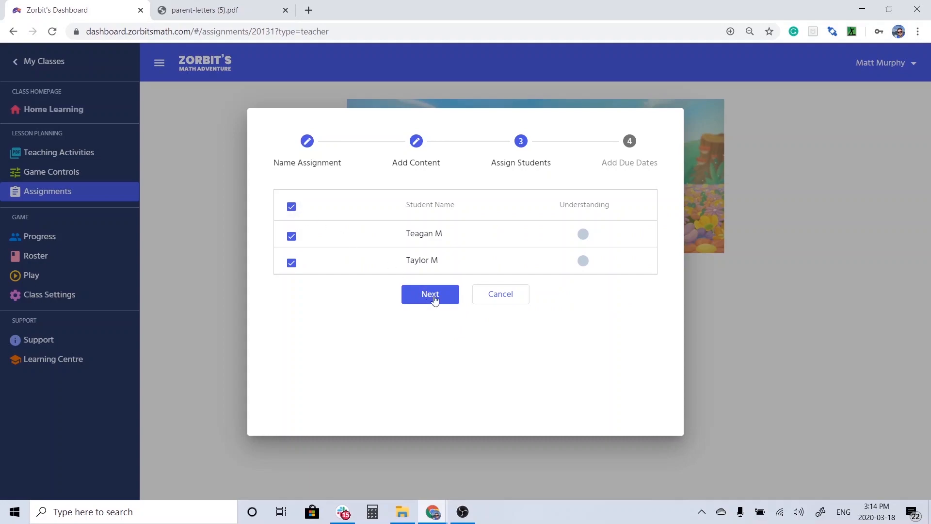
pyautogui.click(430, 294)
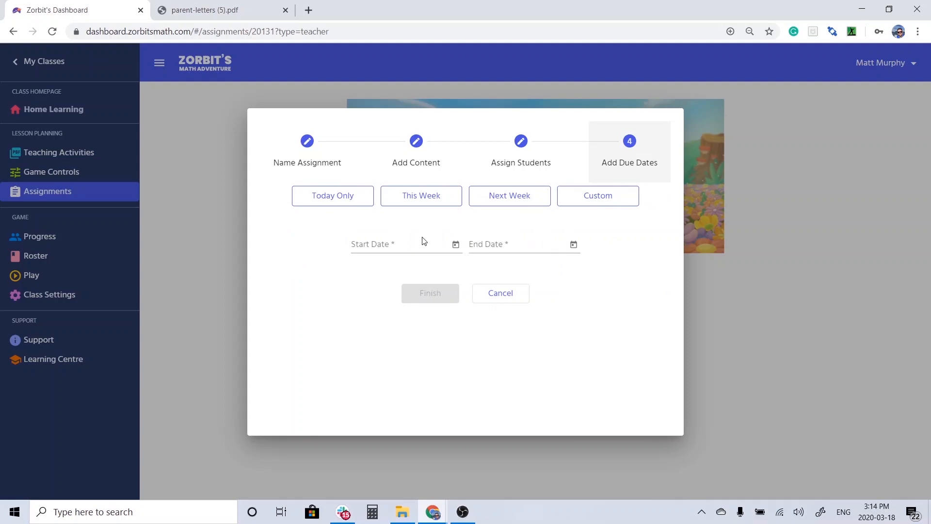
pyautogui.moveTo(650, 223)
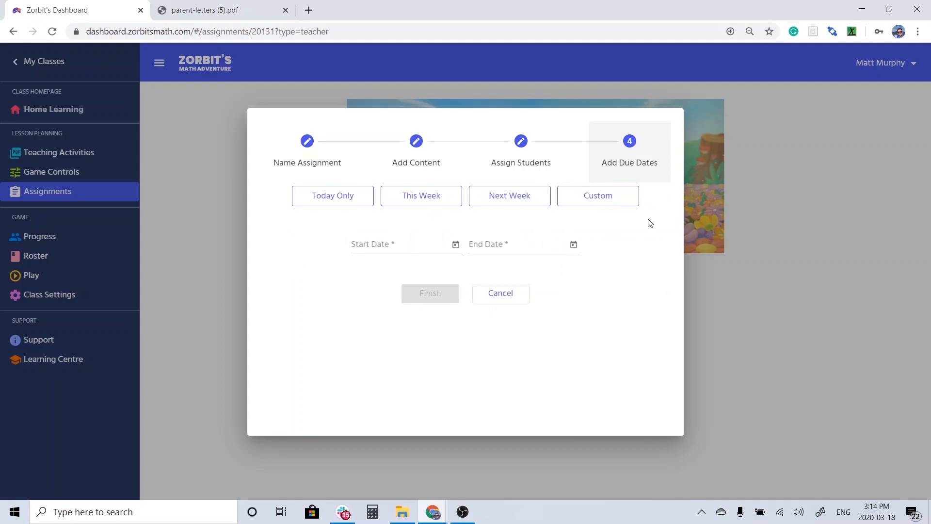
pyautogui.click(598, 195)
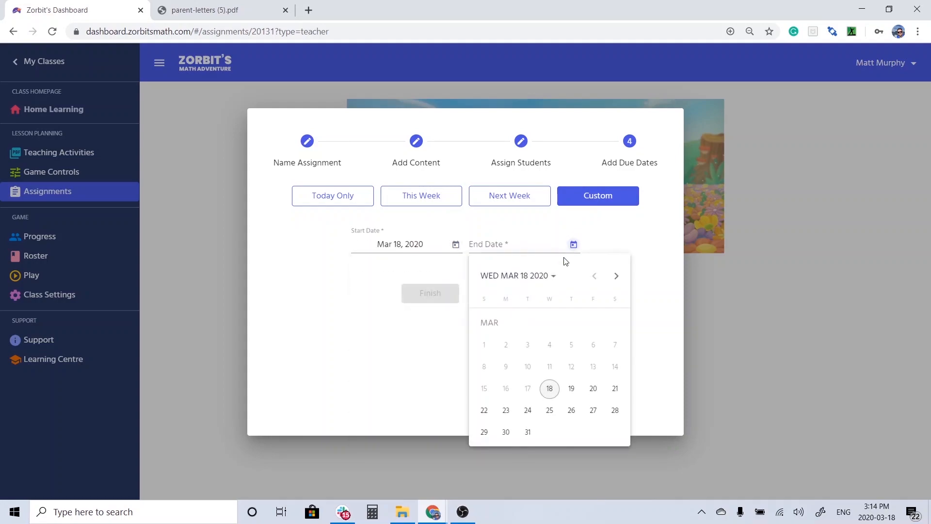
pyautogui.click(593, 410)
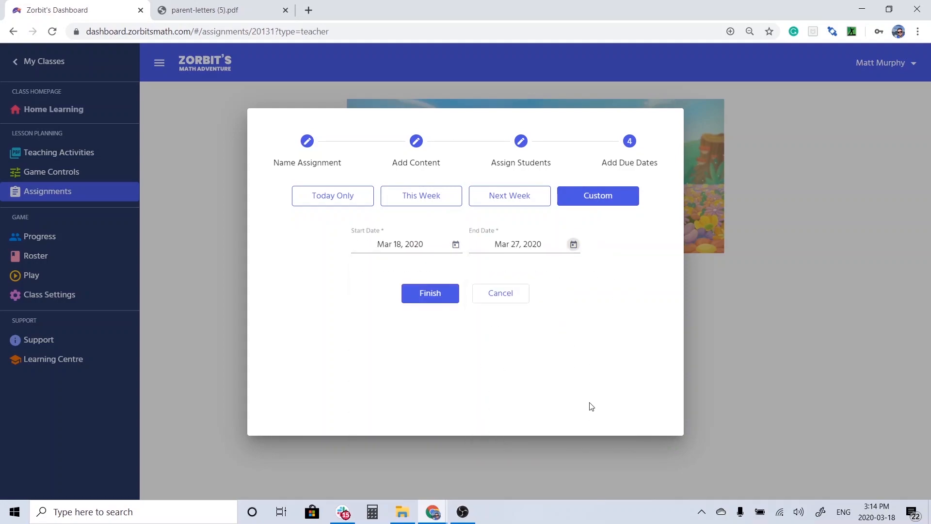
pyautogui.click(430, 293)
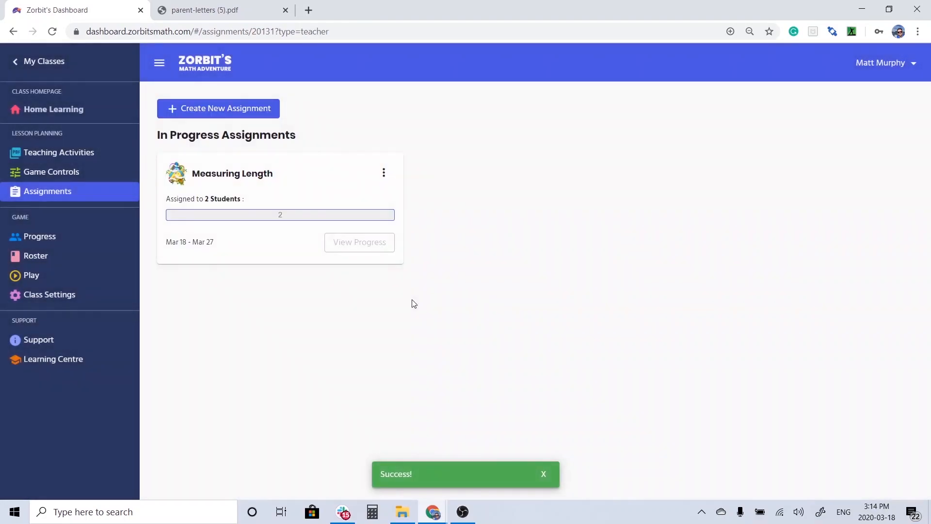
pyautogui.moveTo(281, 152)
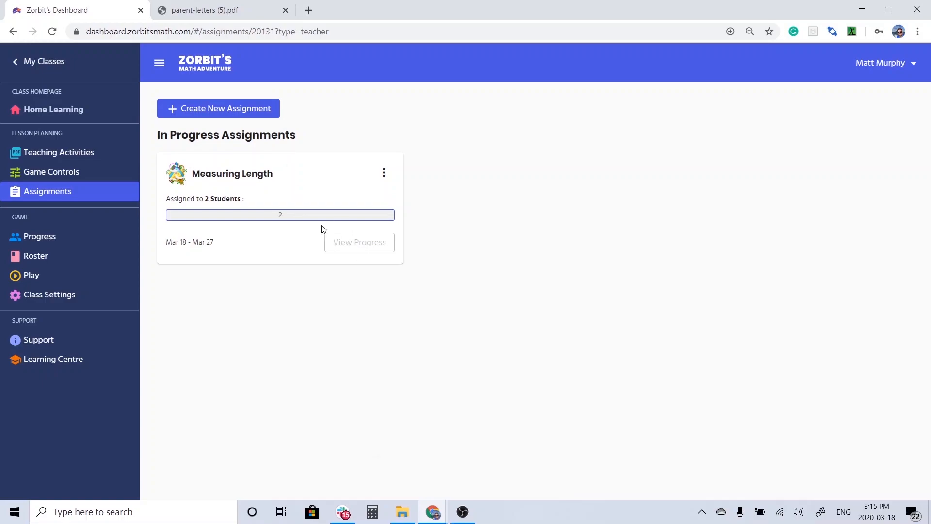
pyautogui.moveTo(342, 229)
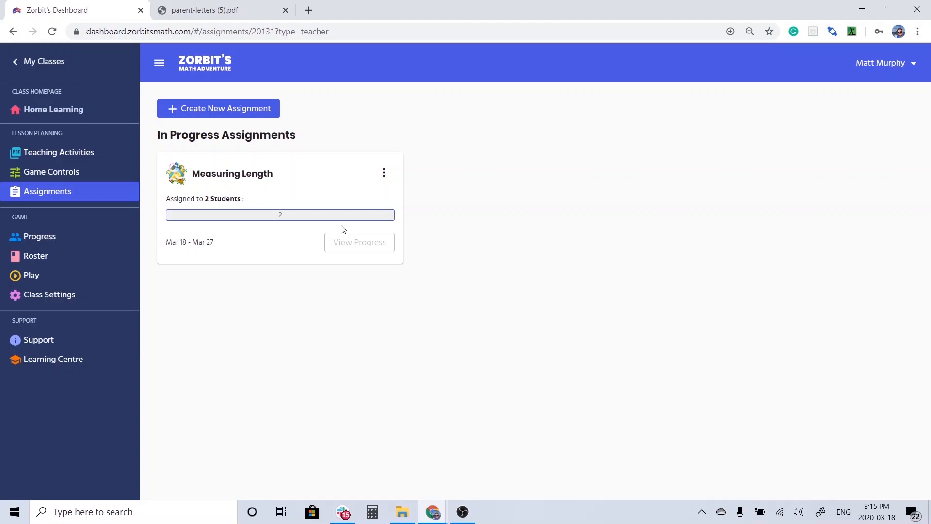
pyautogui.moveTo(331, 232)
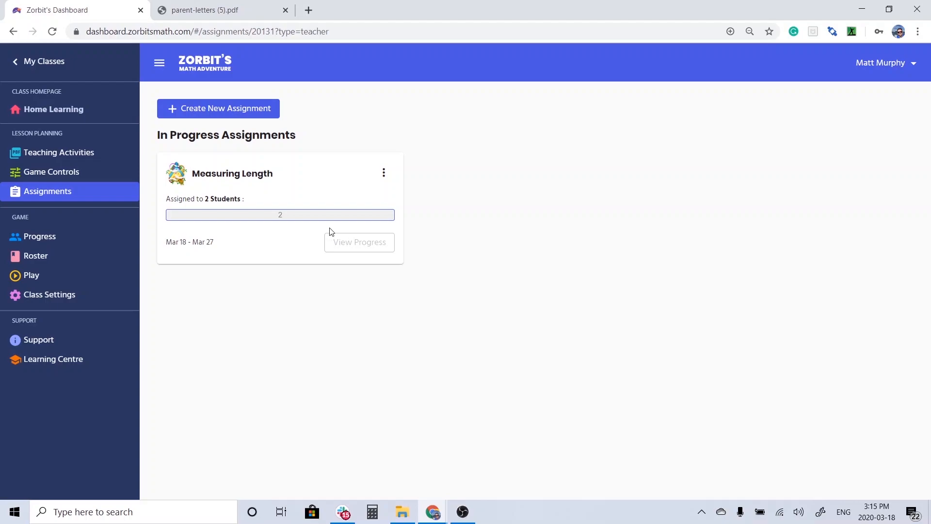
pyautogui.moveTo(75, 154)
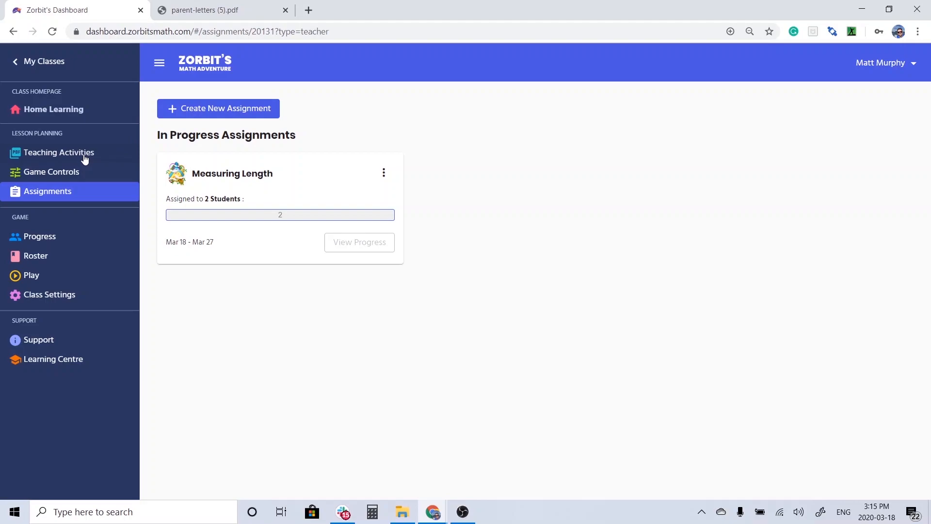
# - Open Teaching Activities and scroll through Grade 1 activity cards like Lets Make 10
pyautogui.click(58, 152)
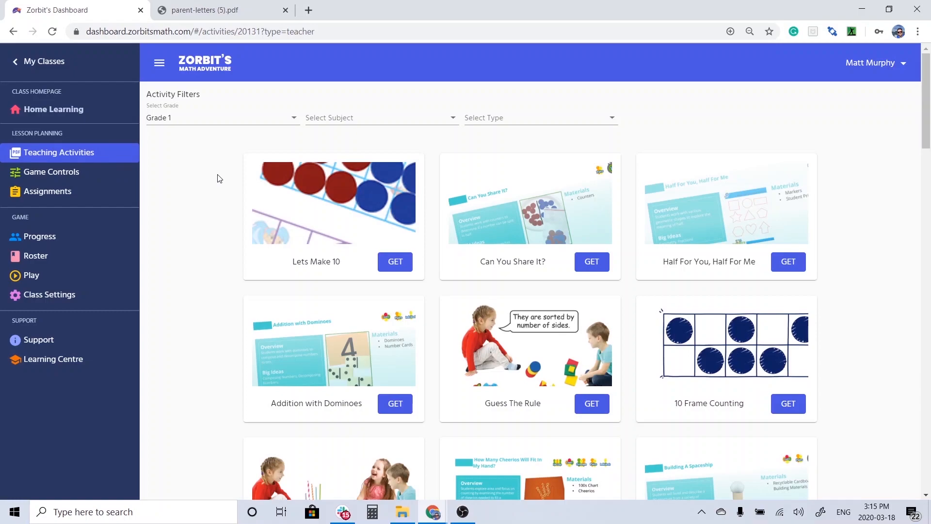
pyautogui.moveTo(329, 120)
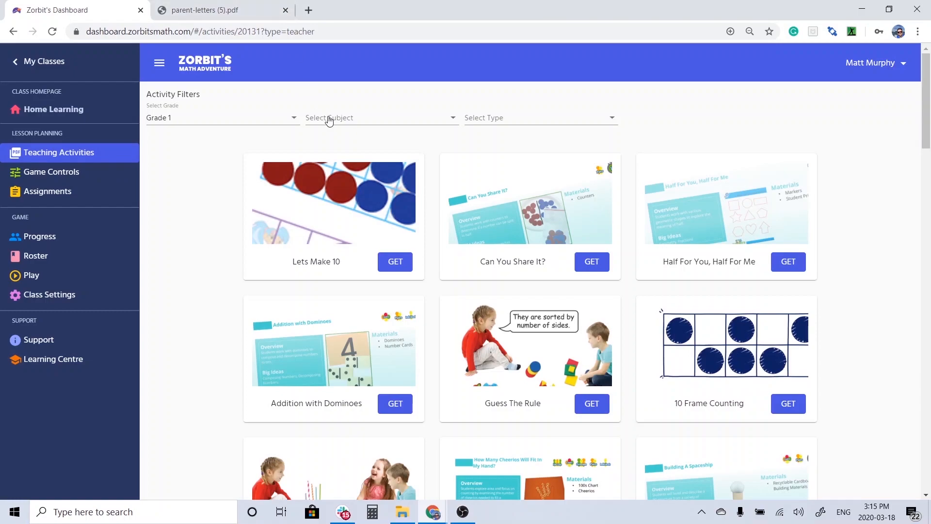
pyautogui.scroll(-3)
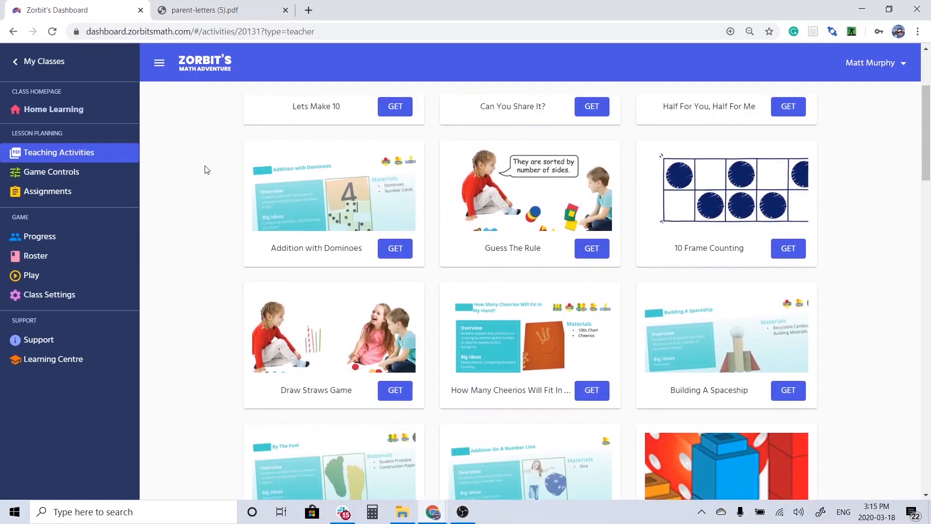
pyautogui.scroll(-3)
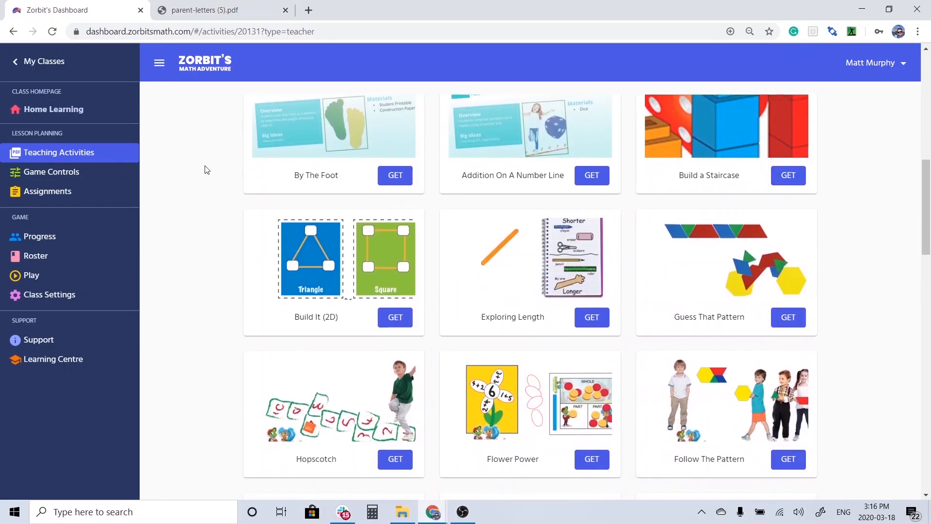
pyautogui.scroll(-3)
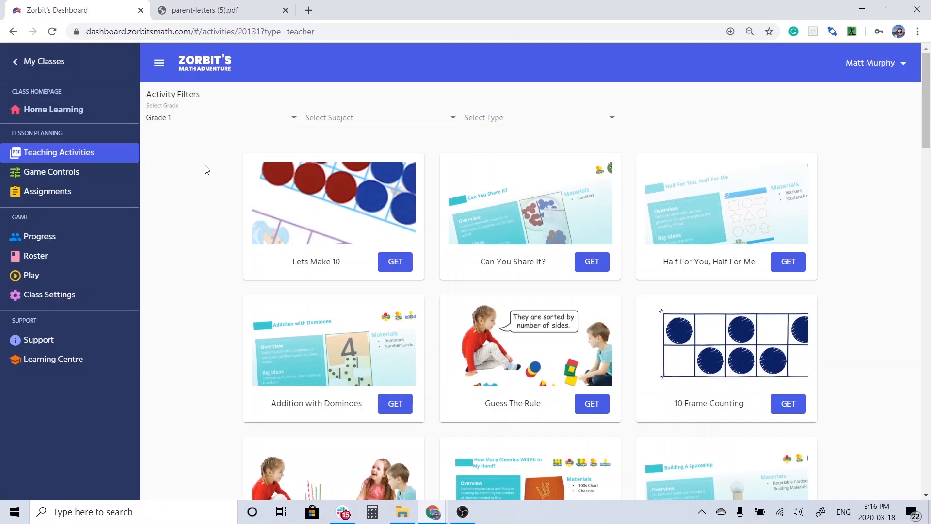
pyautogui.moveTo(202, 164)
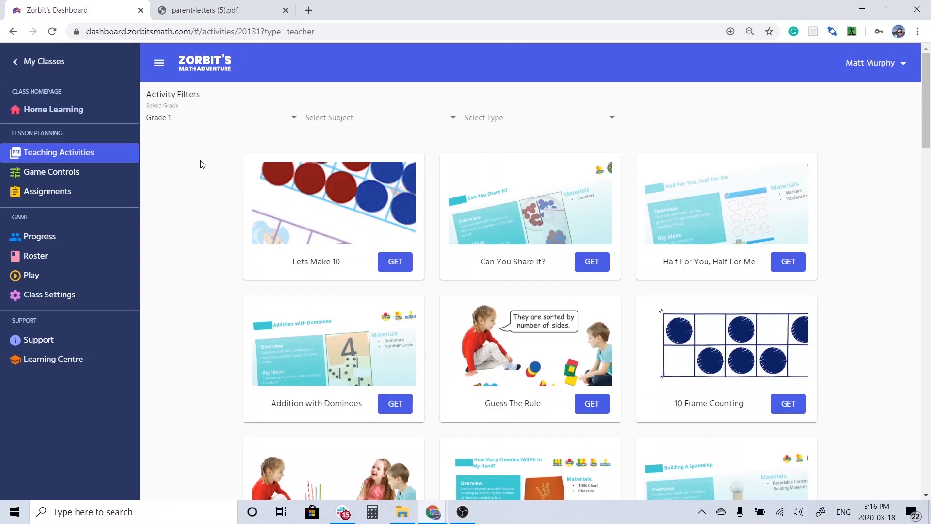